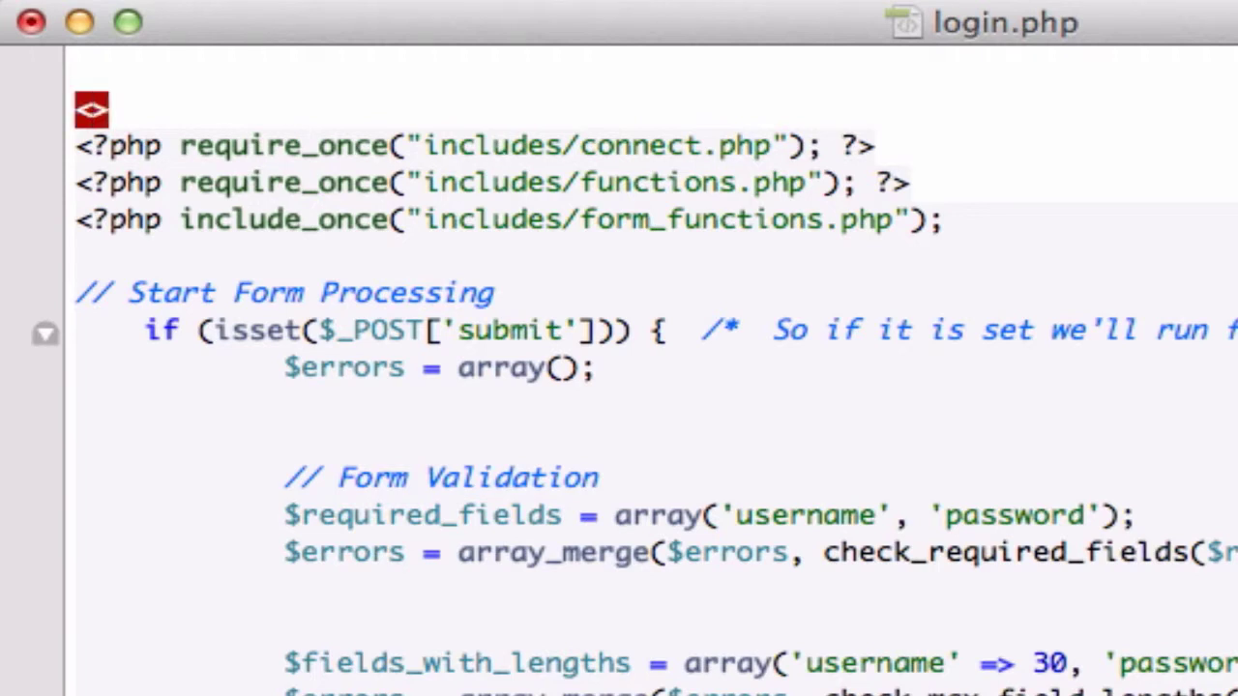
# Step: Add <?php session_start(); ?> as the first line of login.php, above the require_once includes
pyautogui.write('<?php ?>')
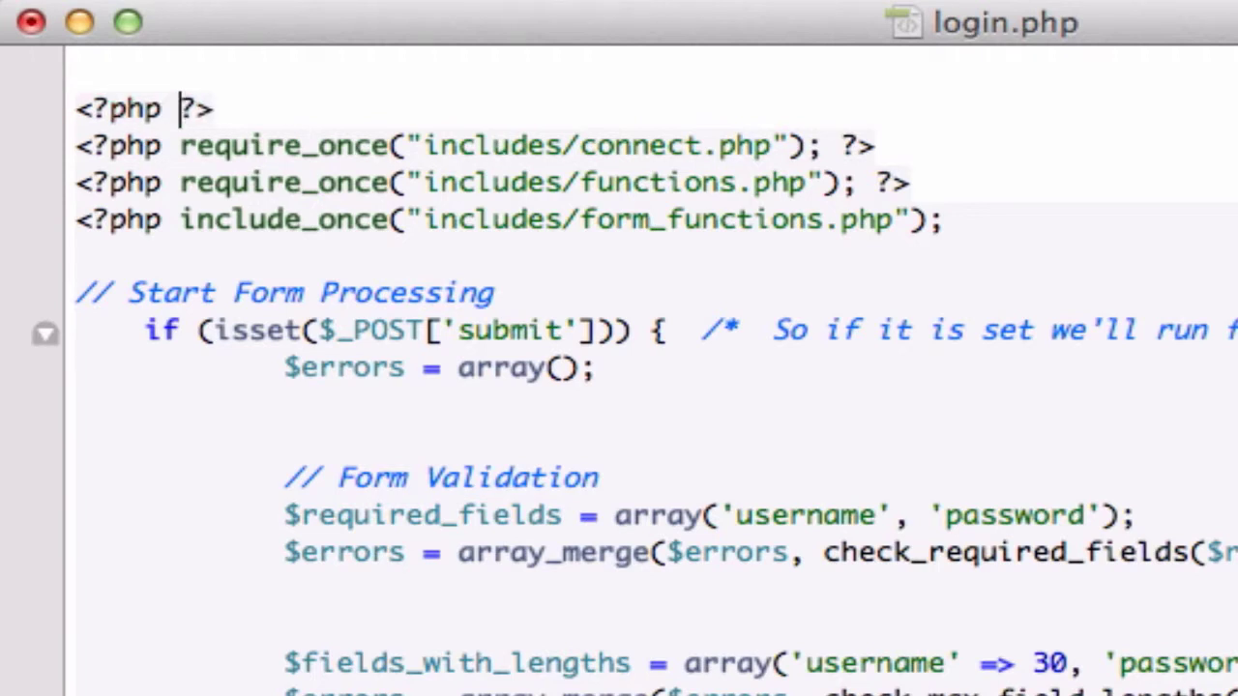
pyautogui.write('session_sta')
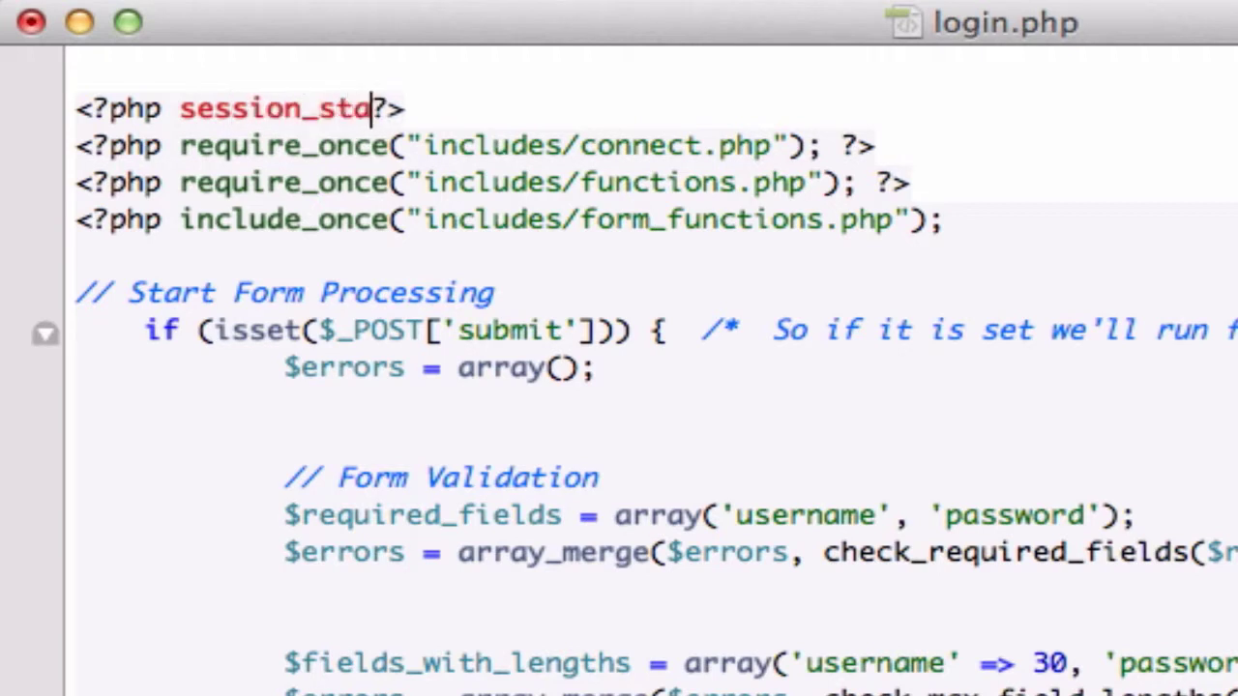
pyautogui.write('rt();')
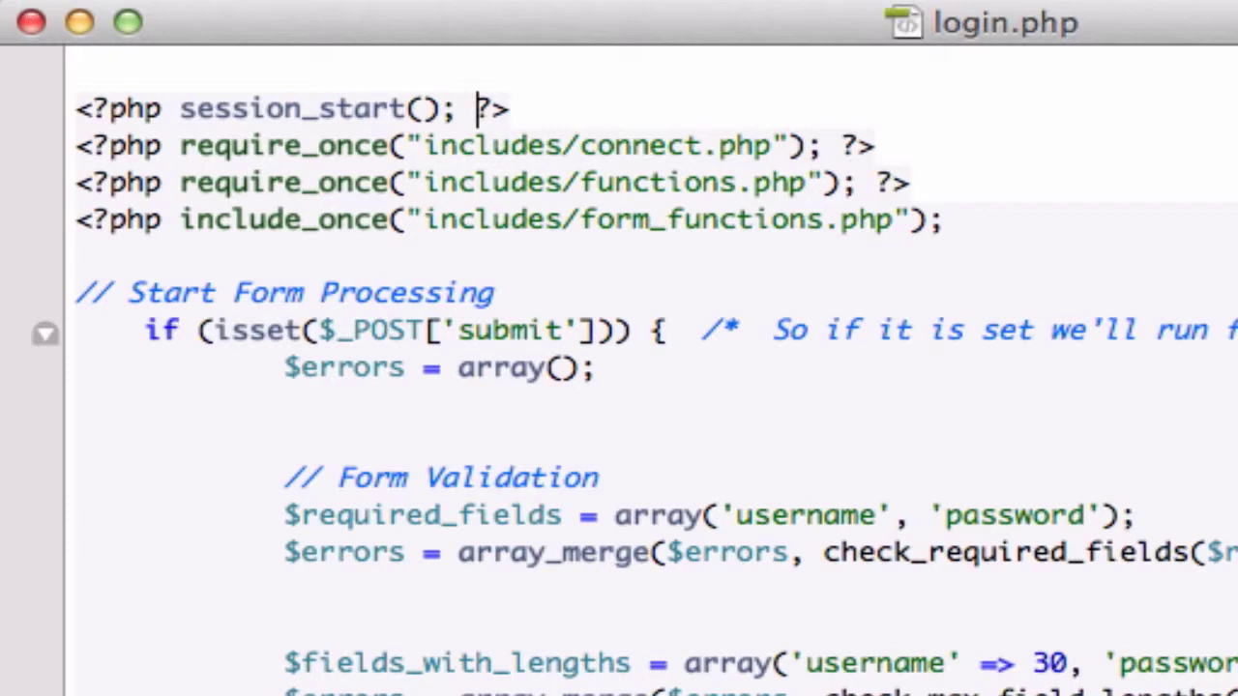
# Step: Scroll to the successful-login branch and start a $_SESSION line after mysql_fetch_array
pyautogui.scroll(-3)
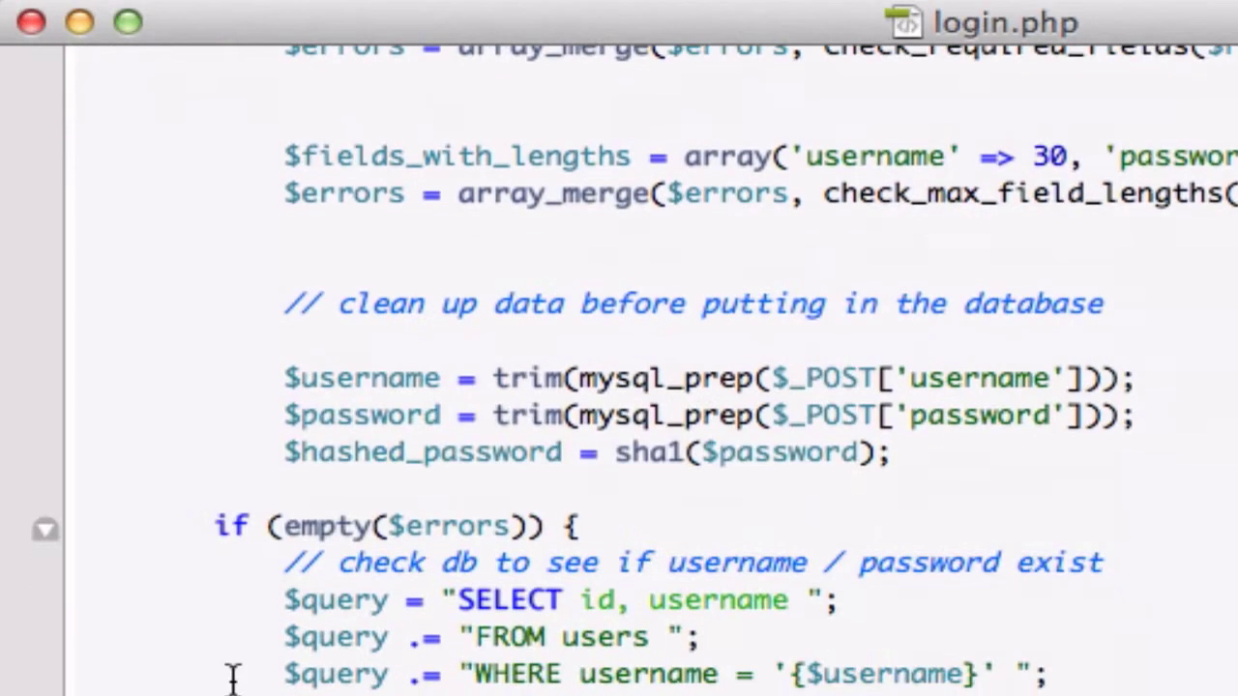
pyautogui.scroll(-3)
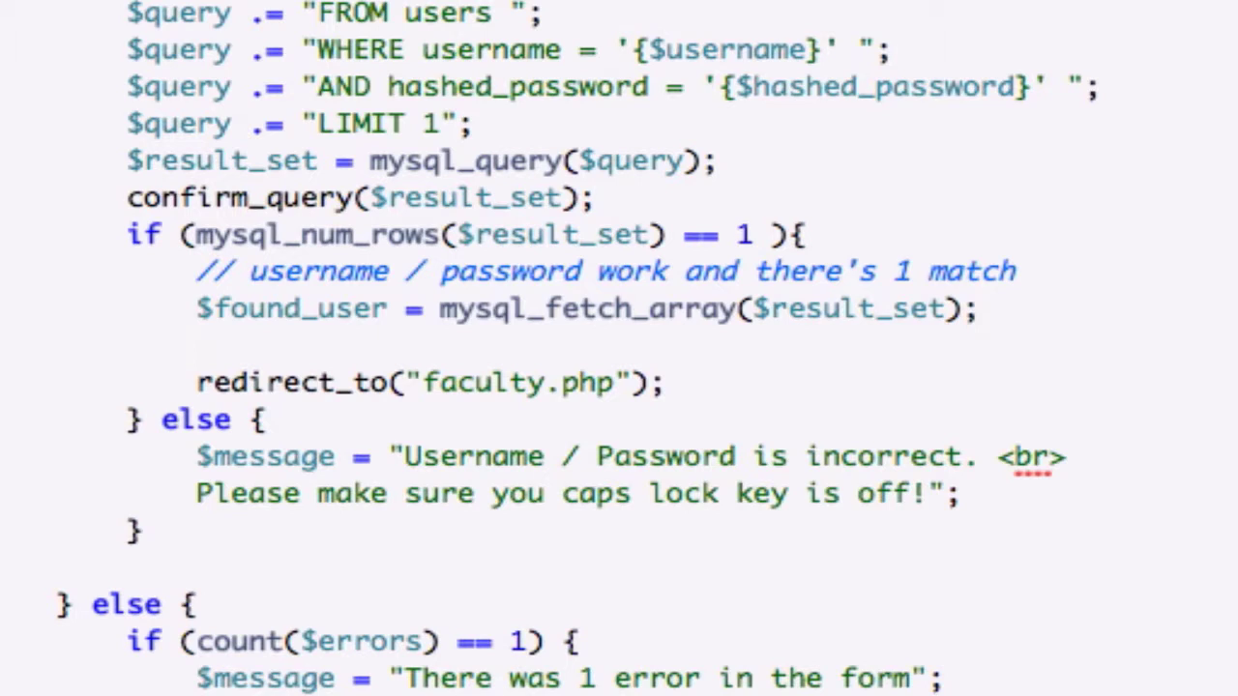
pyautogui.write('$_')
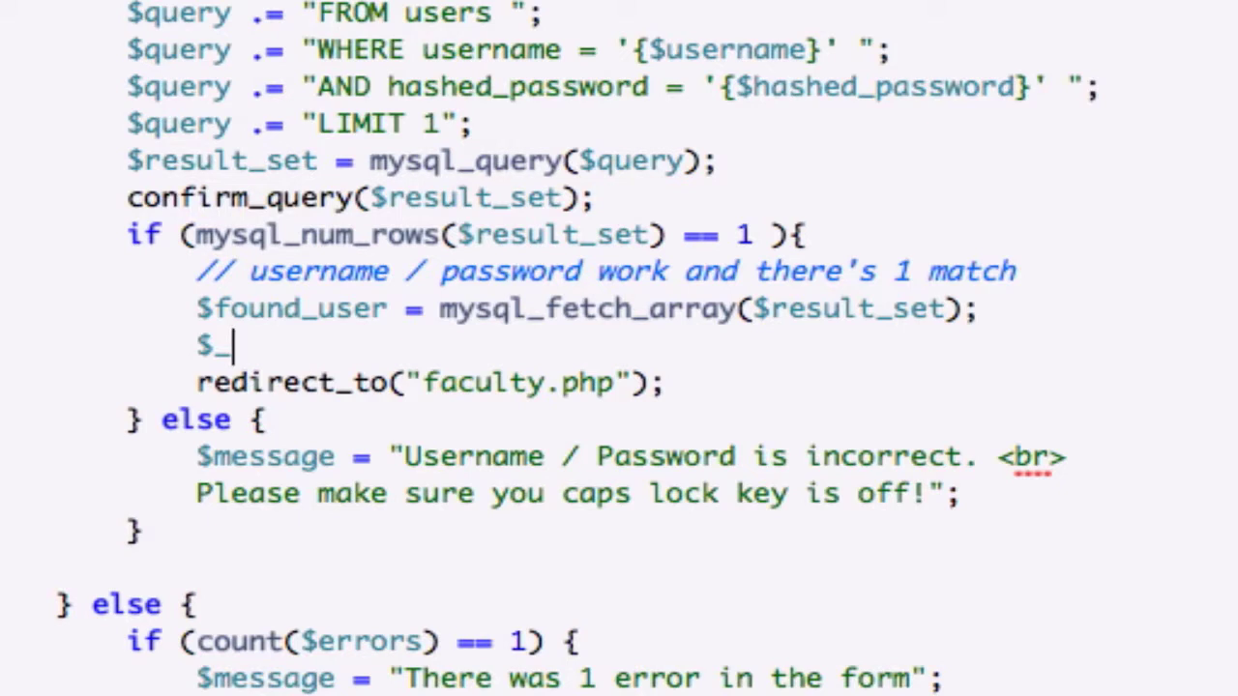
pyautogui.write('SESS')
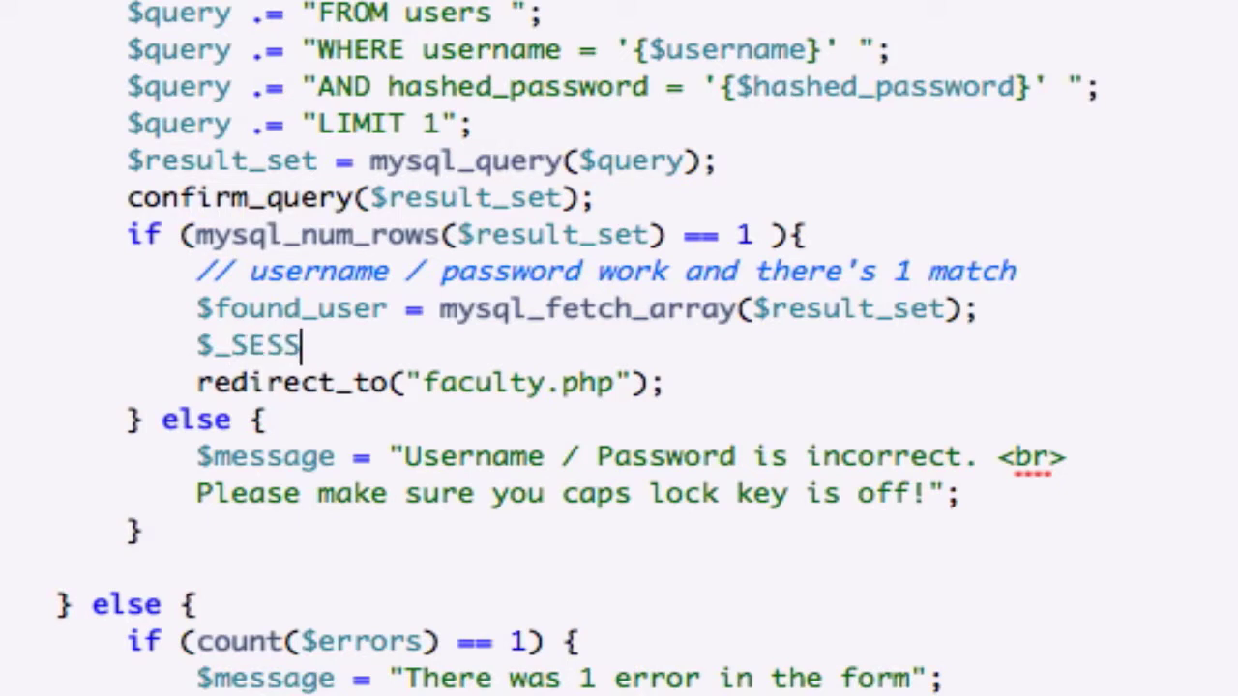
pyautogui.write('IO')
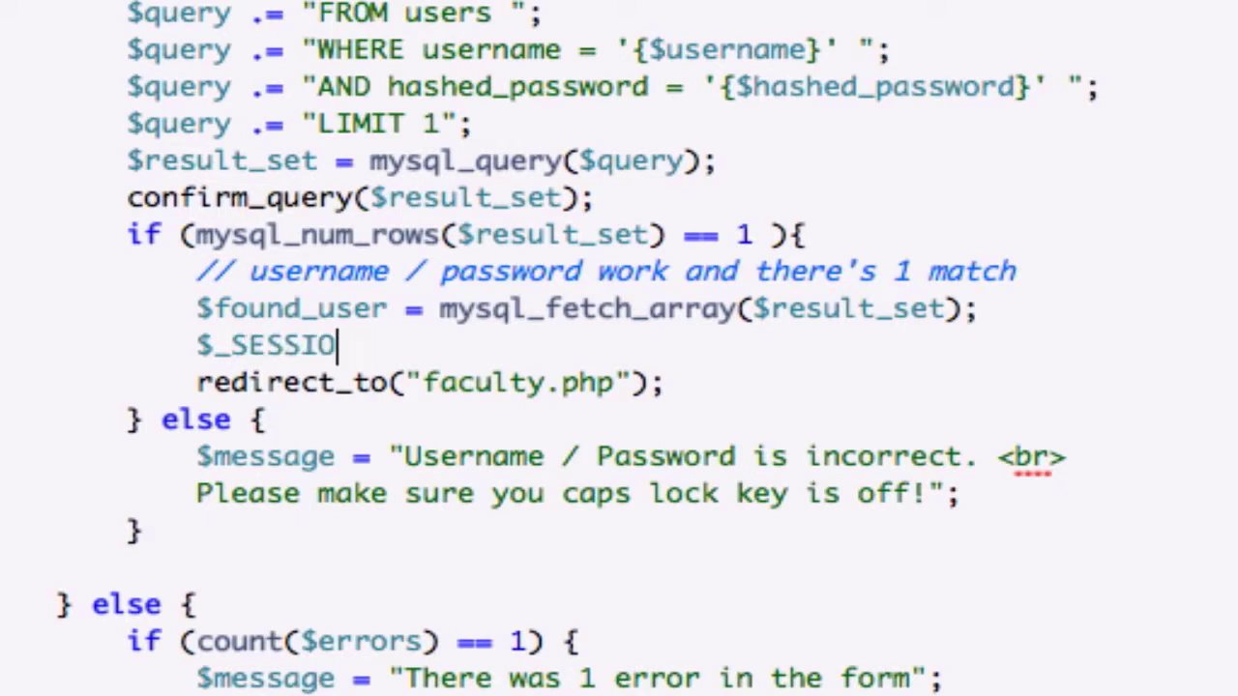
pyautogui.write('N')
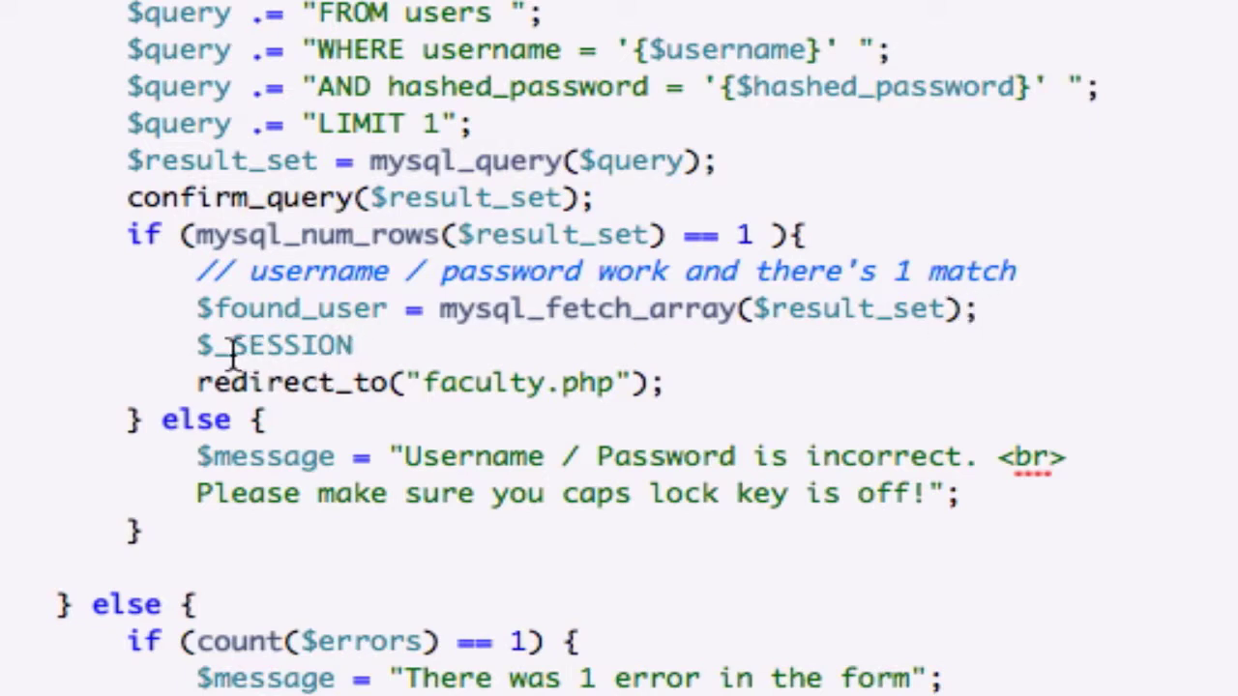
pyautogui.moveTo(387, 348)
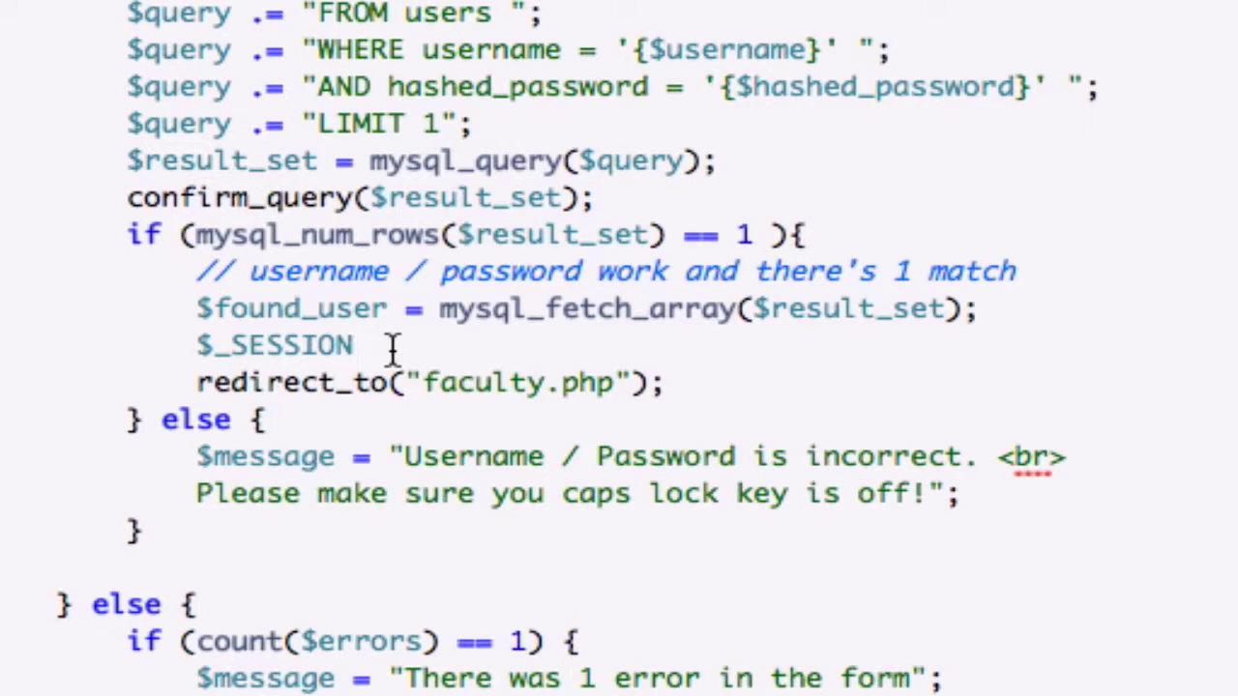
# Step: Complete the line as $_SESSION['user_id'] = $found_user['id'];
pyautogui.write("['us']")
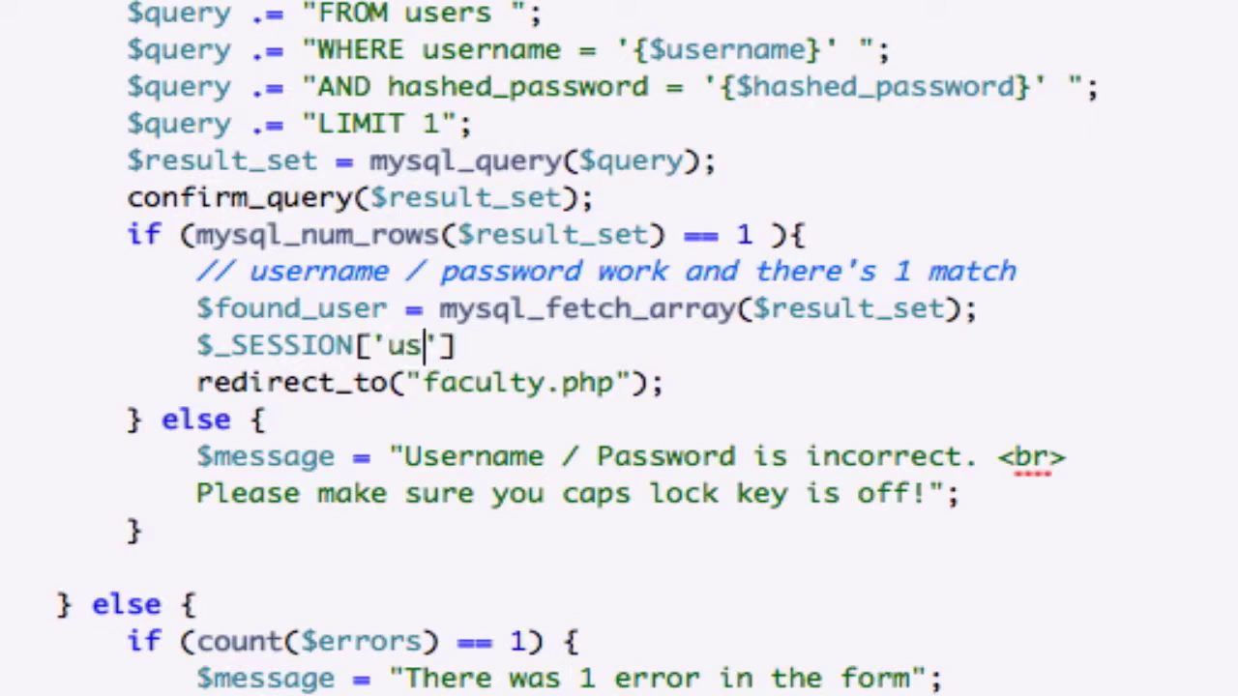
pyautogui.write('er_id')
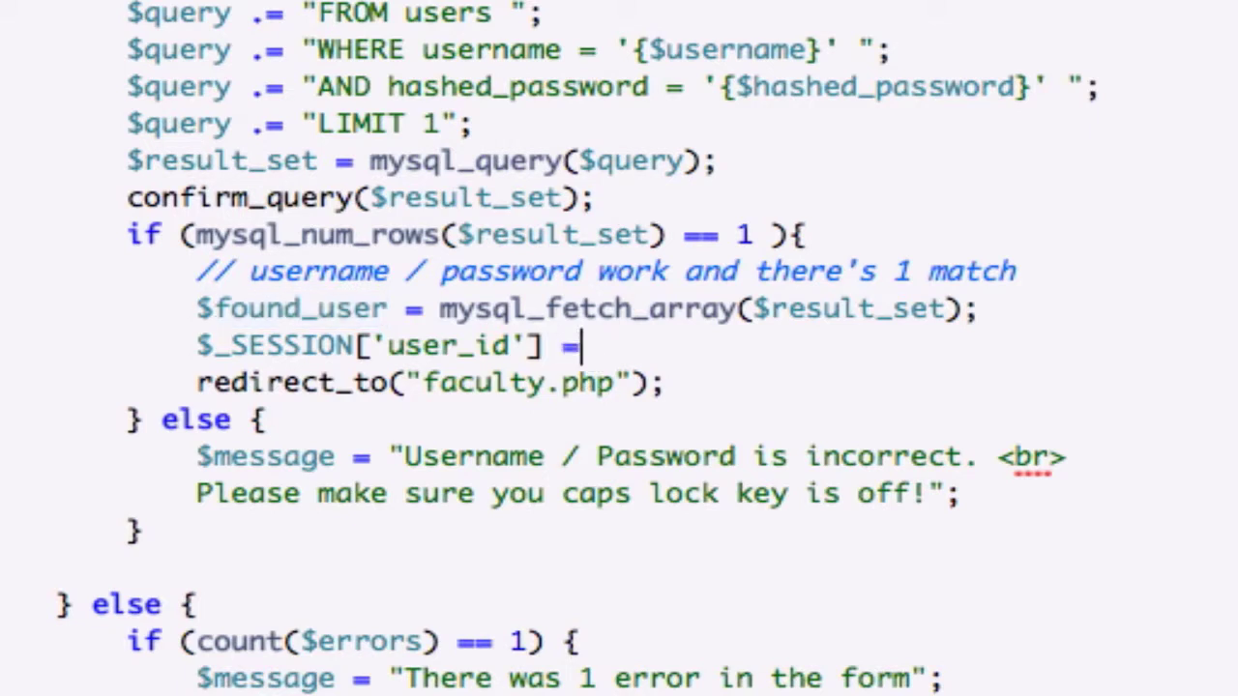
pyautogui.write('$found_user')
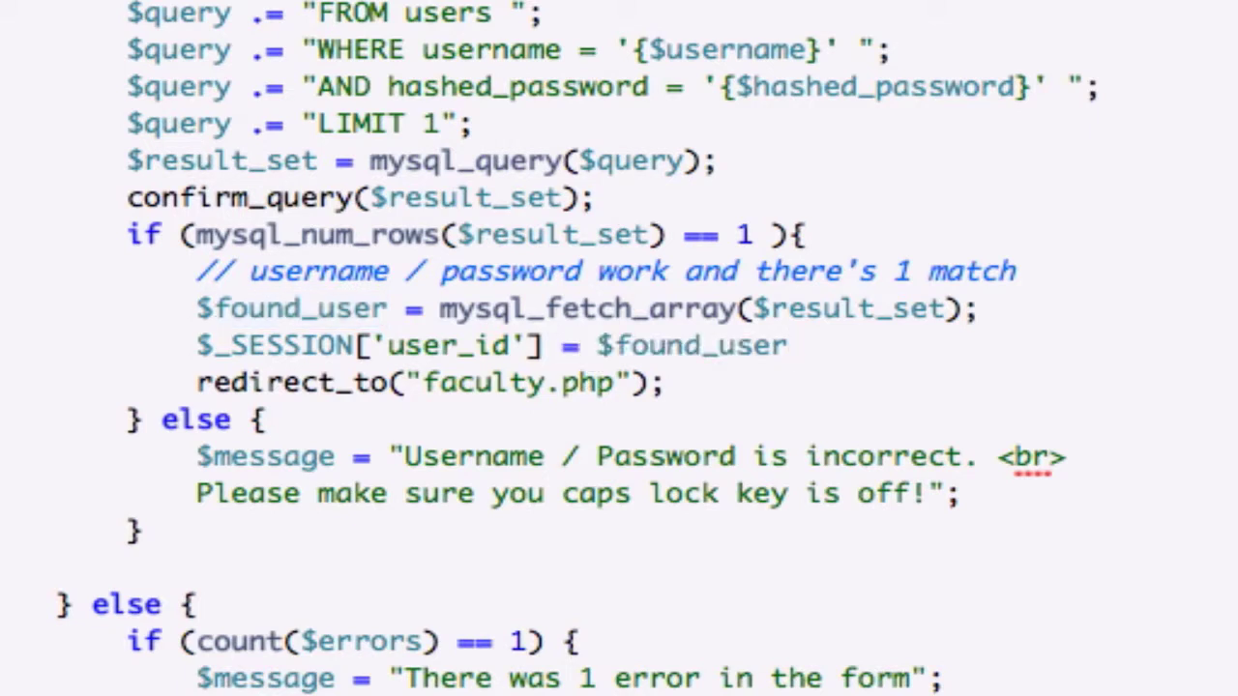
pyautogui.write("['']")
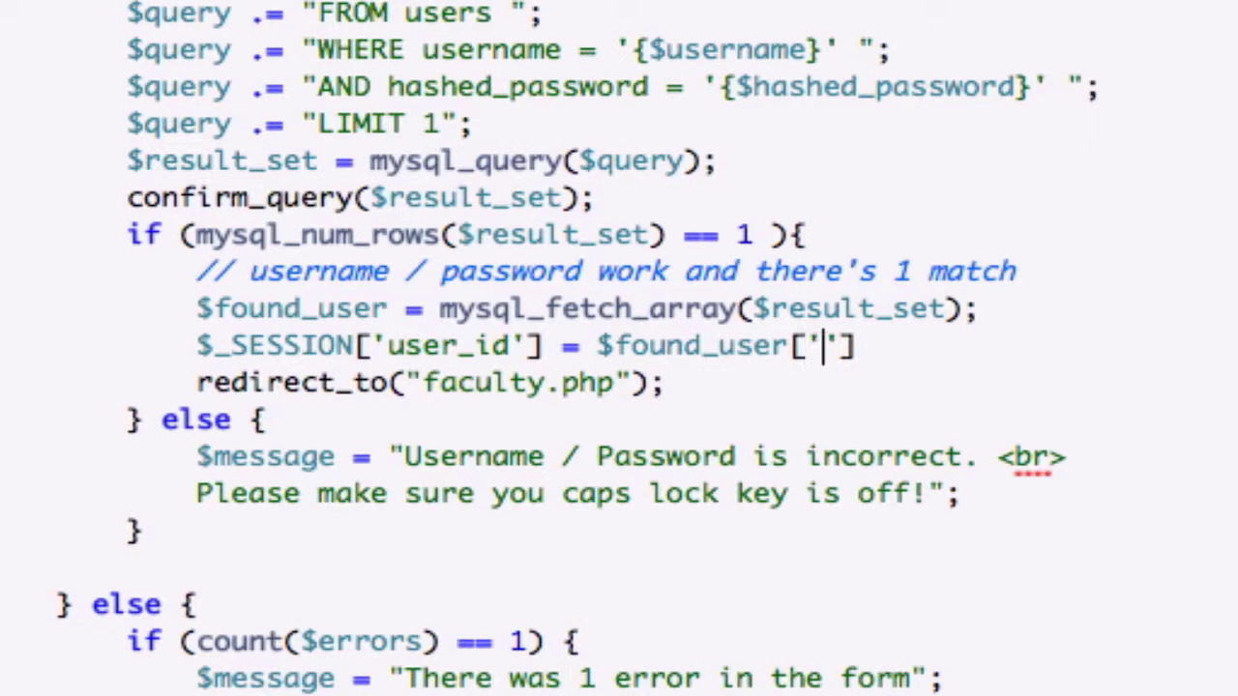
pyautogui.write('id')
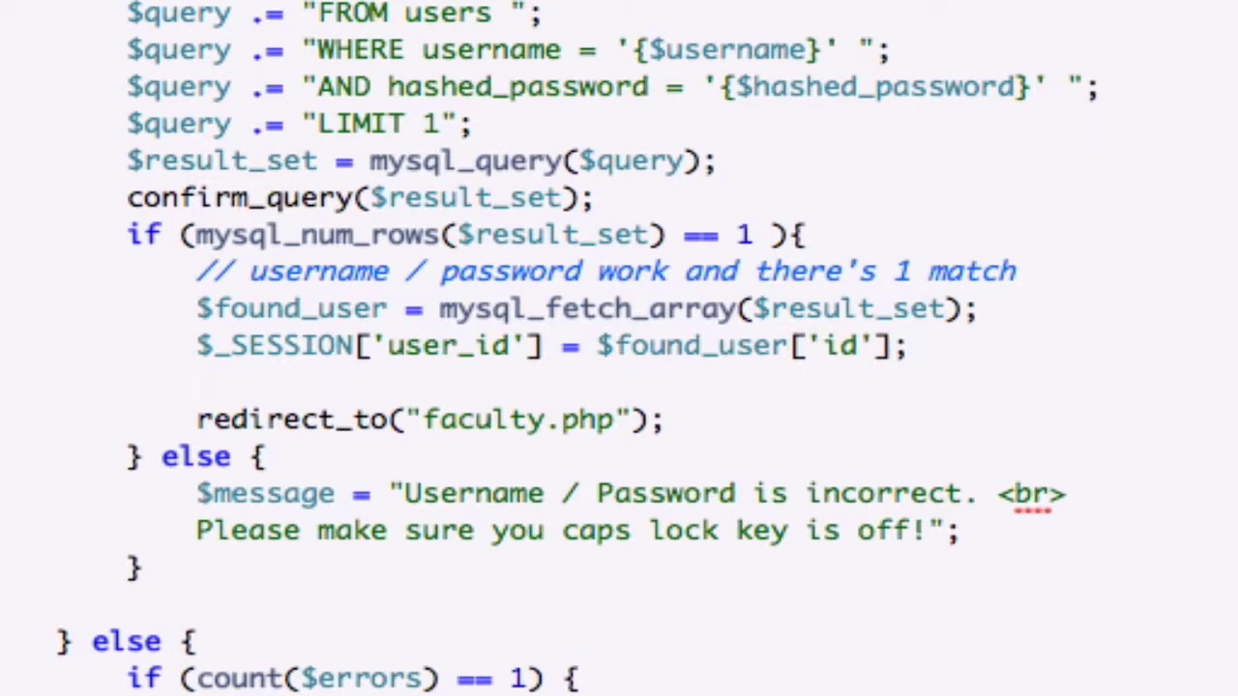
# Step: Duplicate the user_id session line and rename its key to 'username'
pyautogui.doubleClick(223, 345)
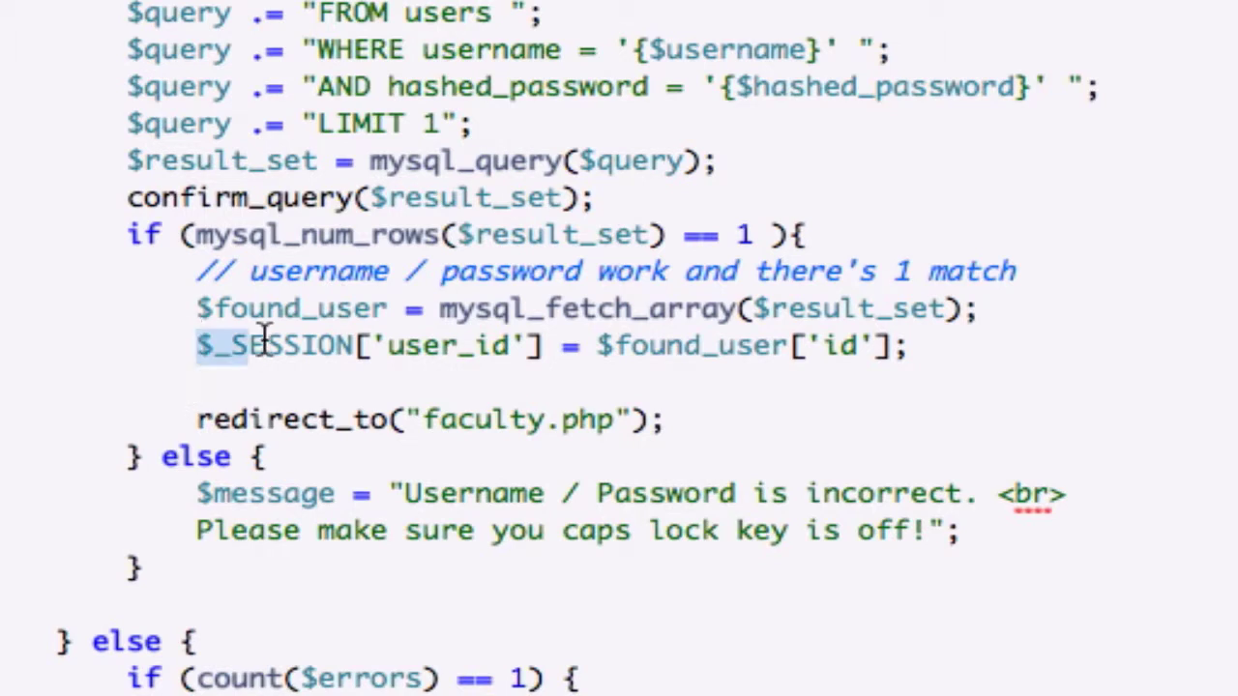
pyautogui.moveTo(271, 346); pyautogui.dragTo(909, 347)
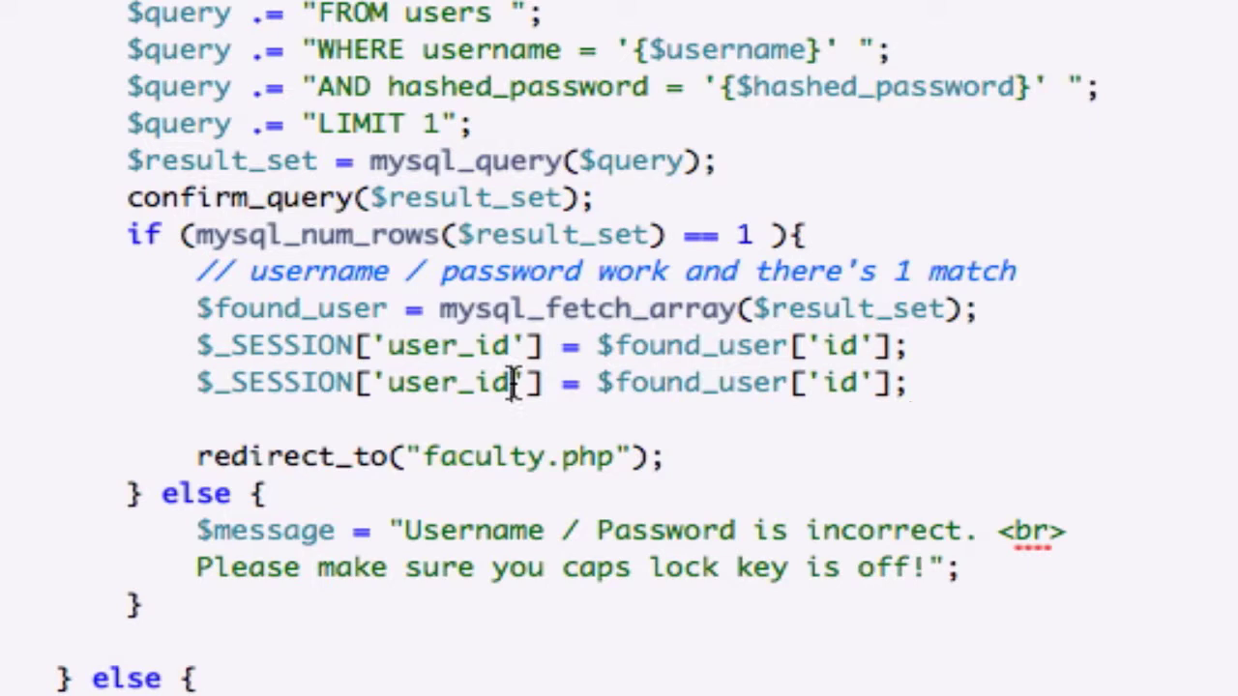
pyautogui.write('usernam')
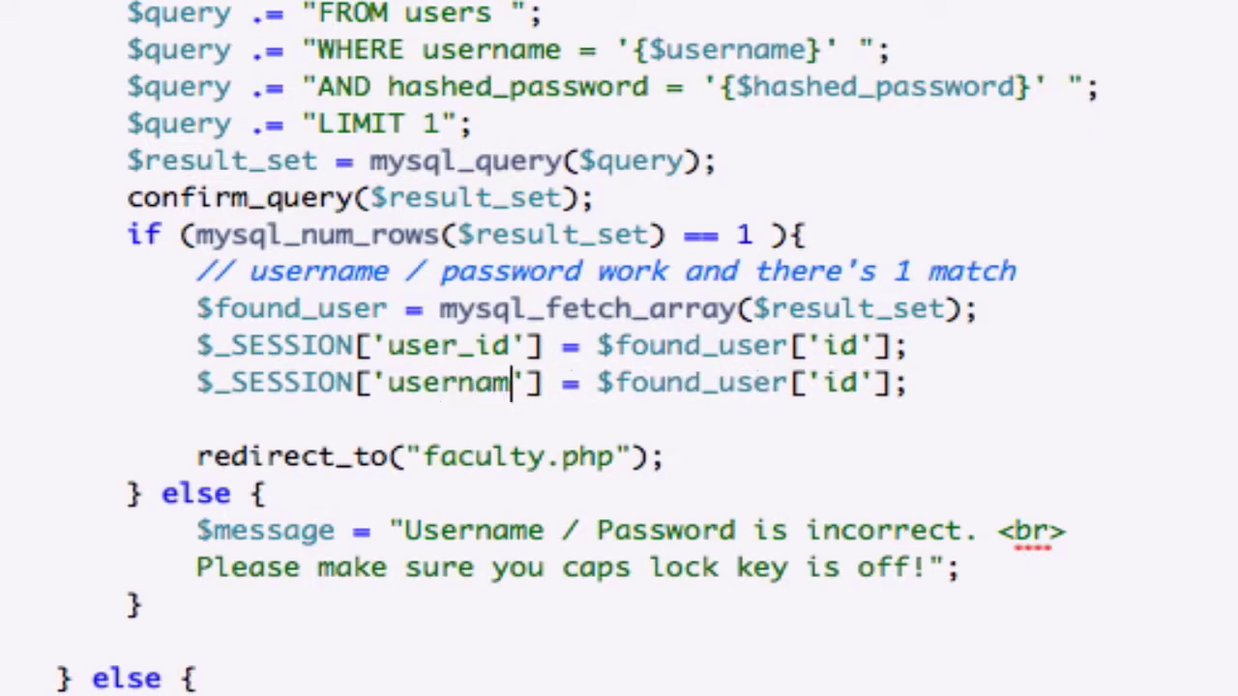
pyautogui.write('e')
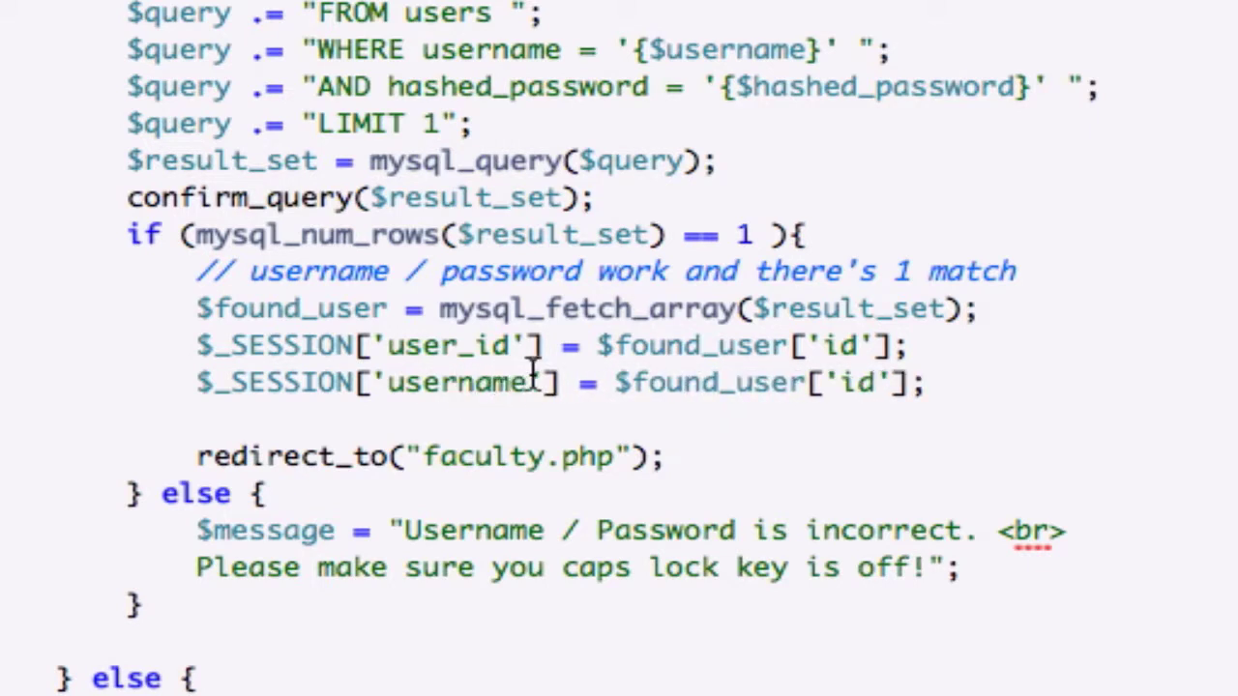
# Step: Replace 'id' with 'username' so the line reads $found_user['username']
pyautogui.doubleClick(454, 382)
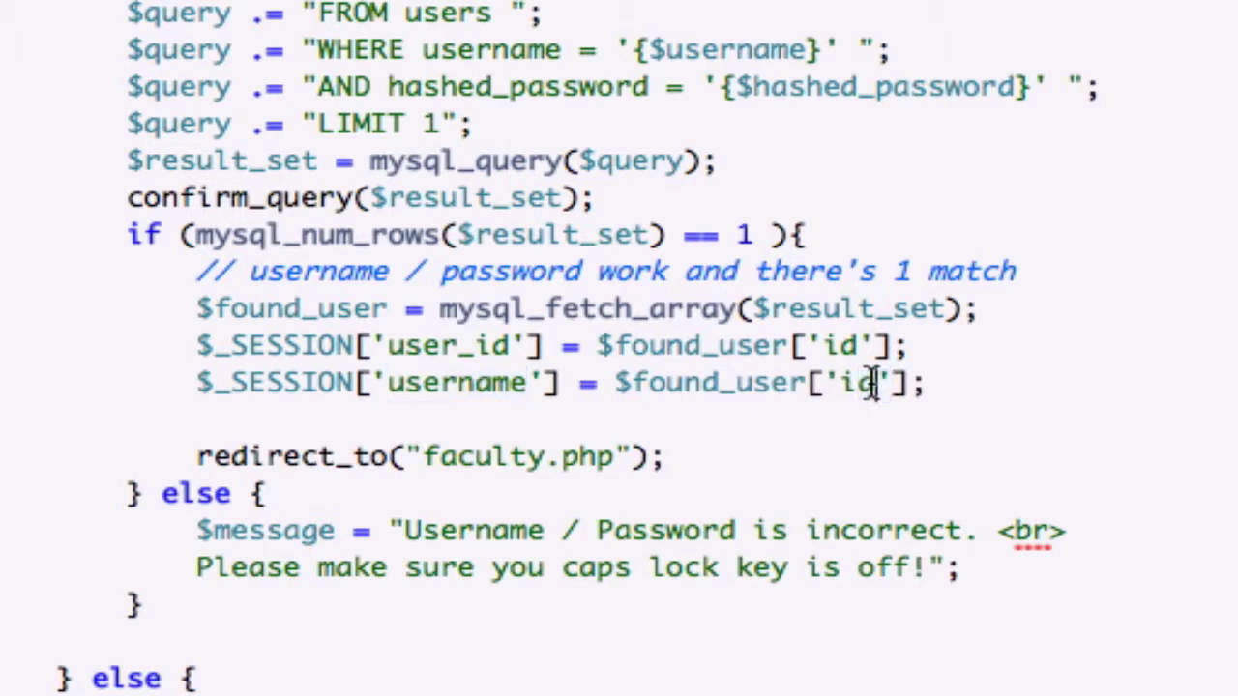
pyautogui.doubleClick(856, 382)
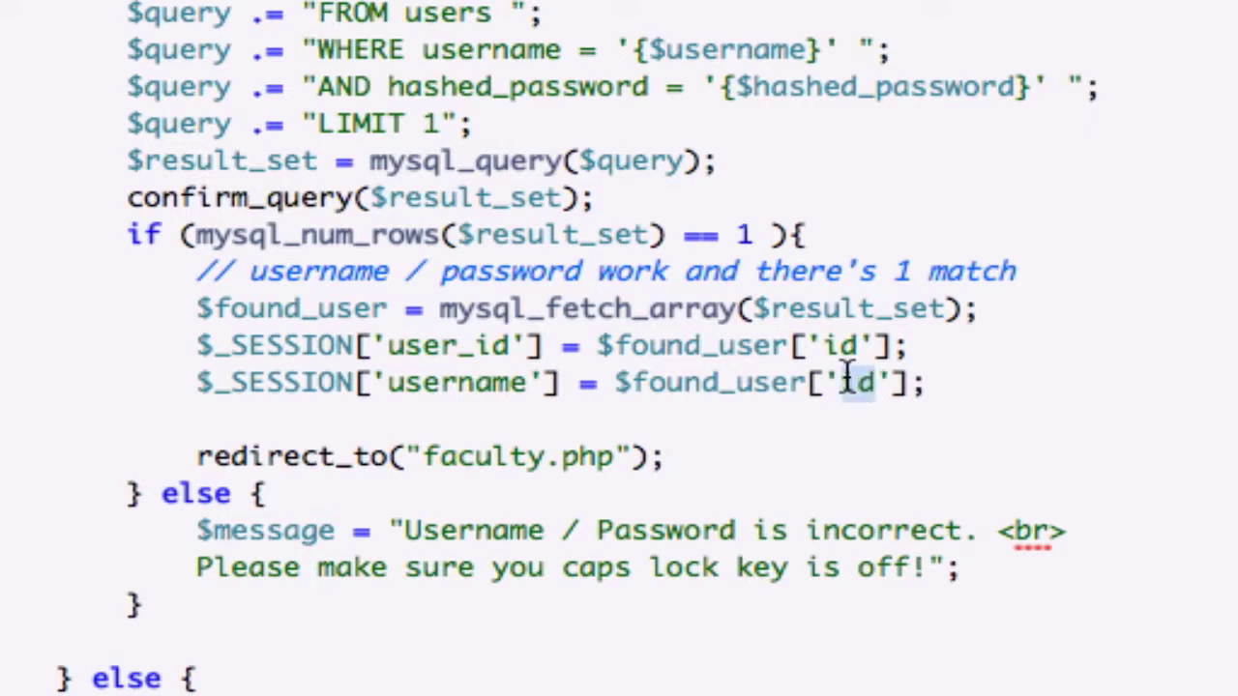
pyautogui.write('username')
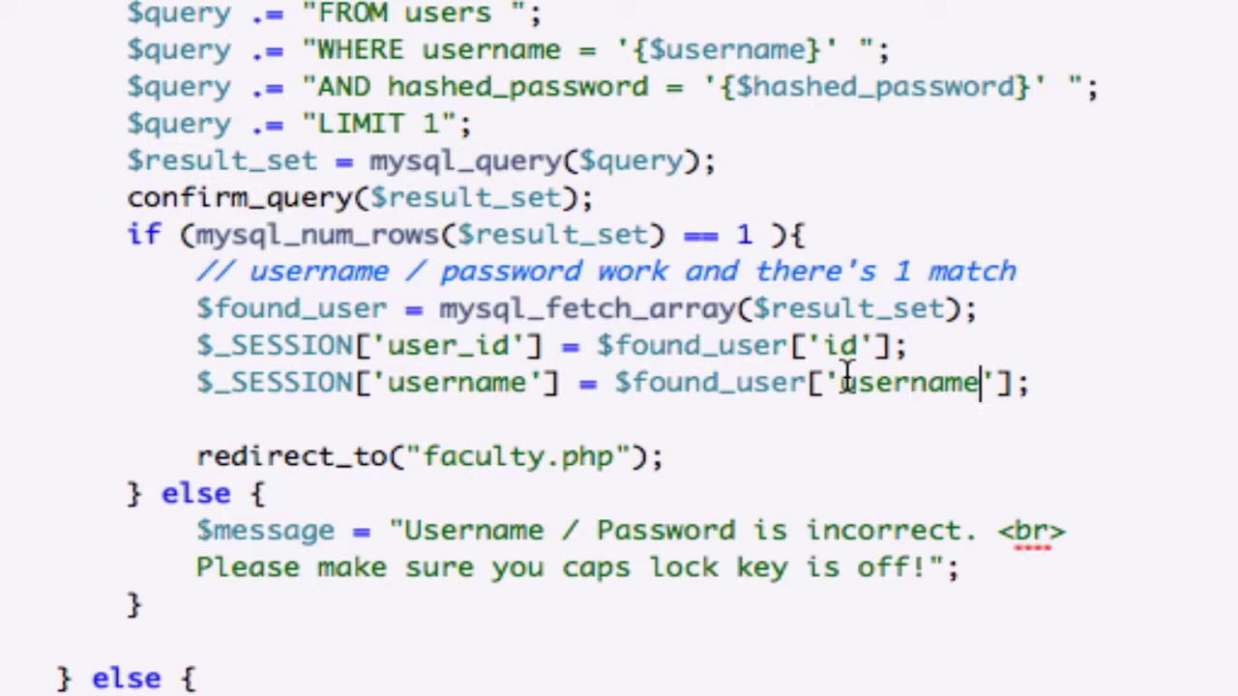
pyautogui.moveTo(547, 343)
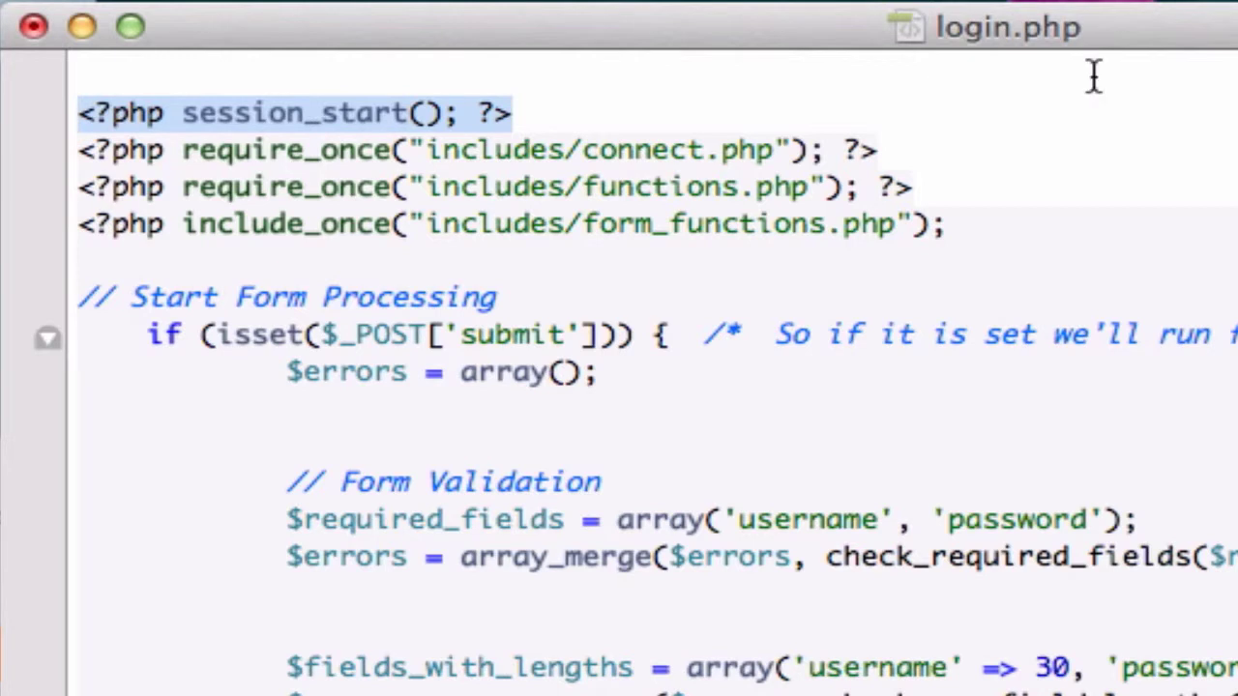
# Step: Create a new document containing <?php session_start(); ?>
pyautogui.click(517, 114)
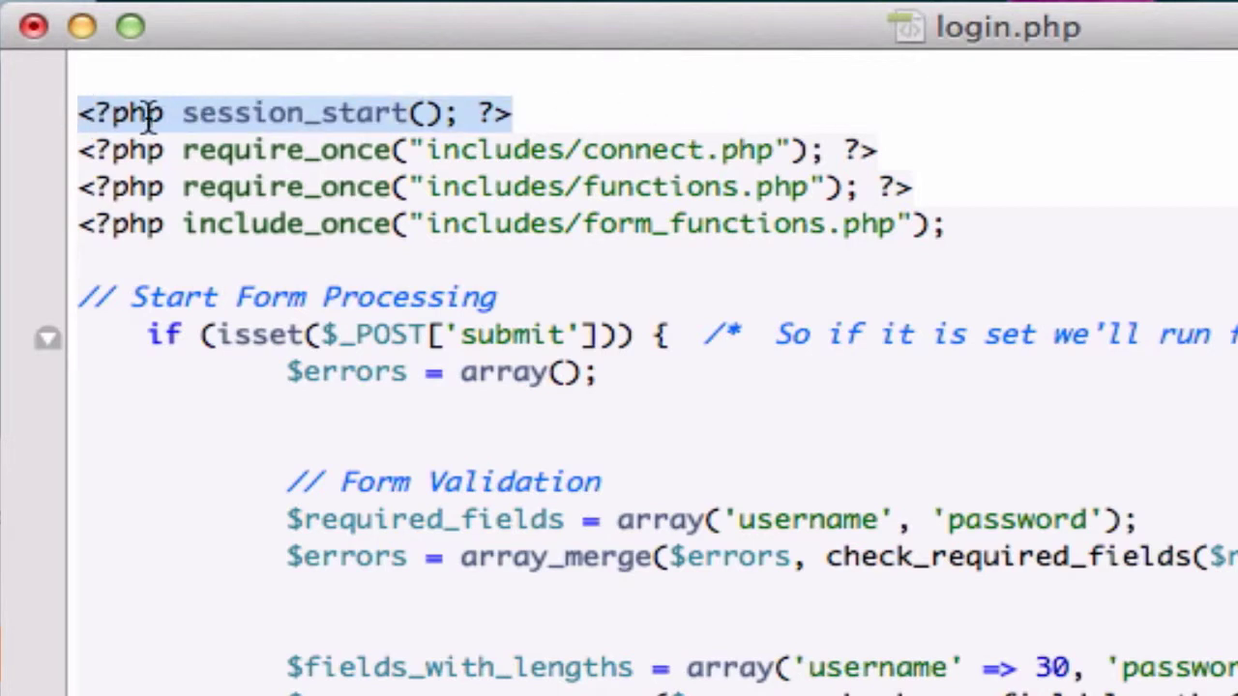
pyautogui.click(363, 22)
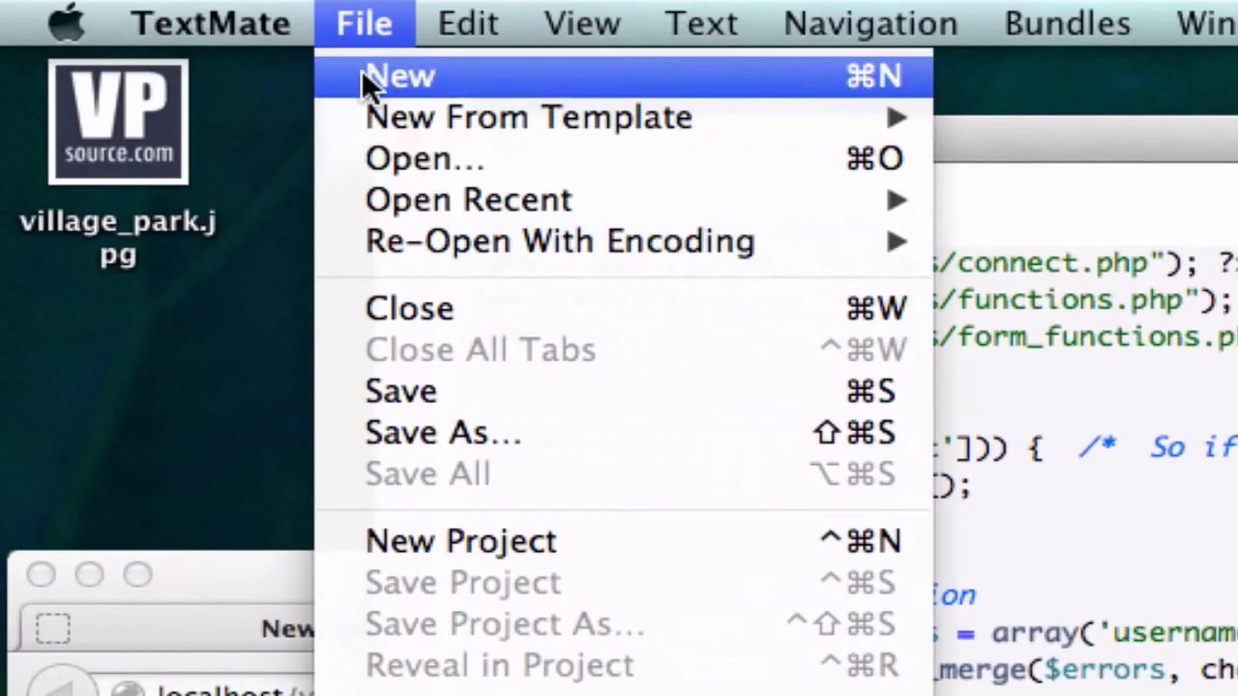
pyautogui.click(399, 75)
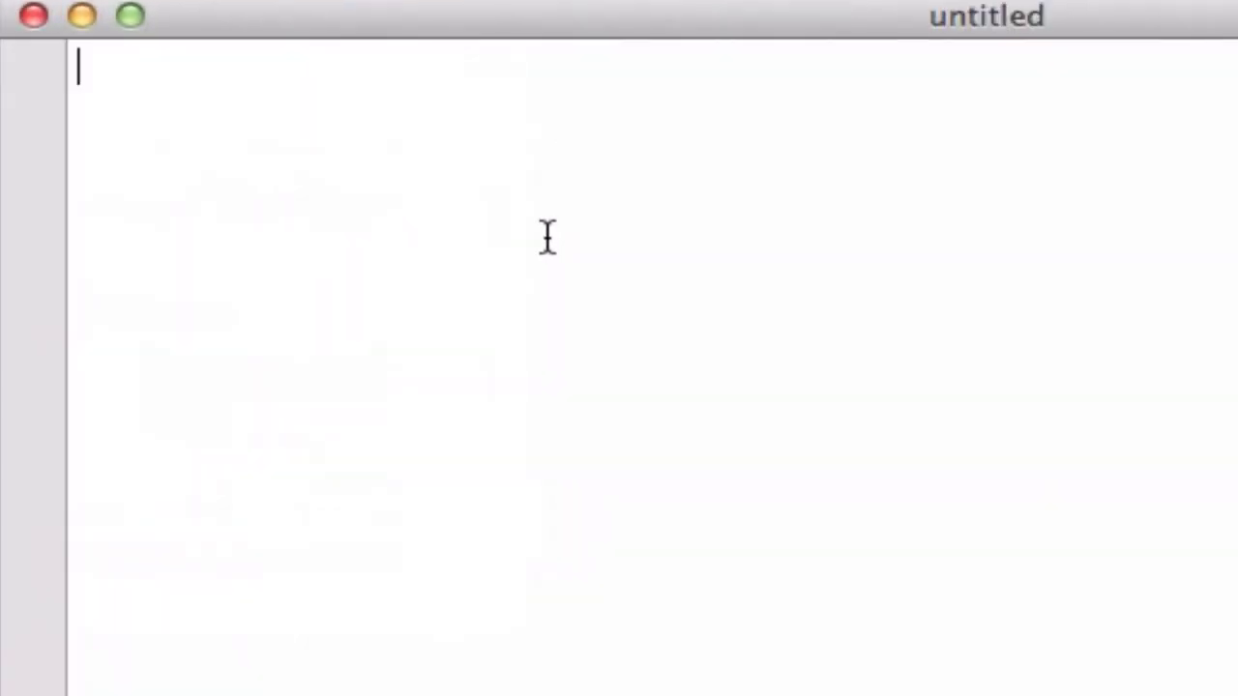
pyautogui.write('<?php session_start(); ?>')
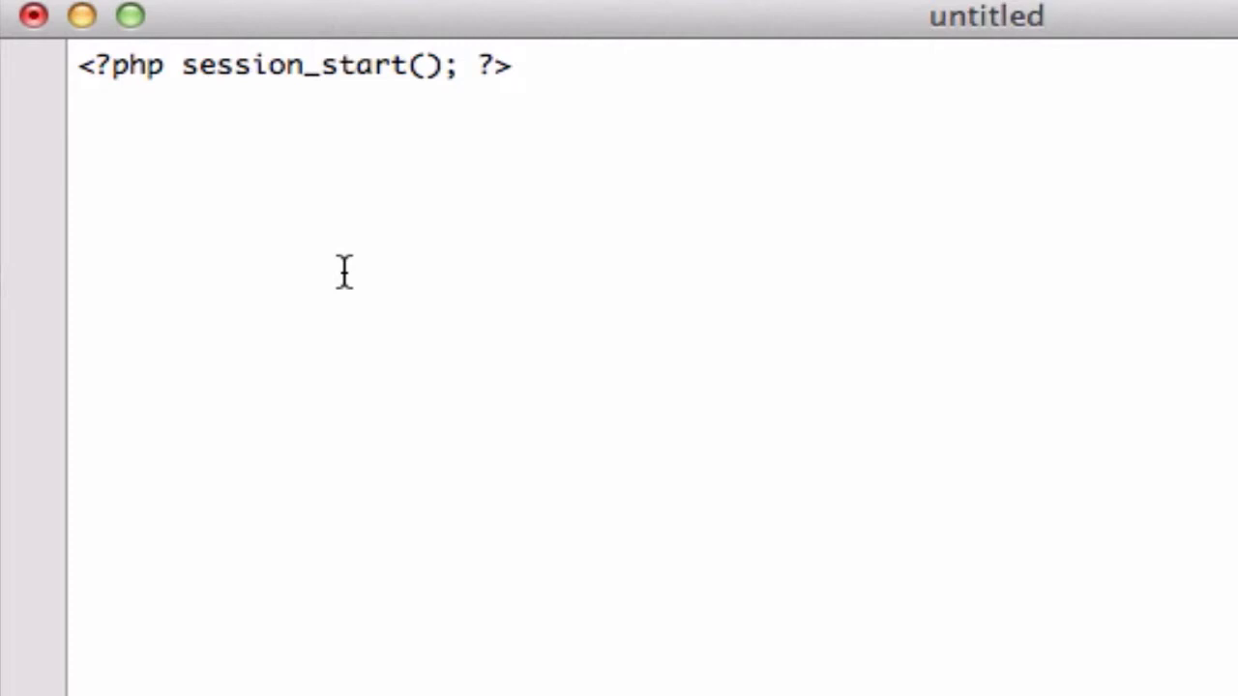
# Step: Save the new document as session.php in the includes folder
pyautogui.press('cmd+s')
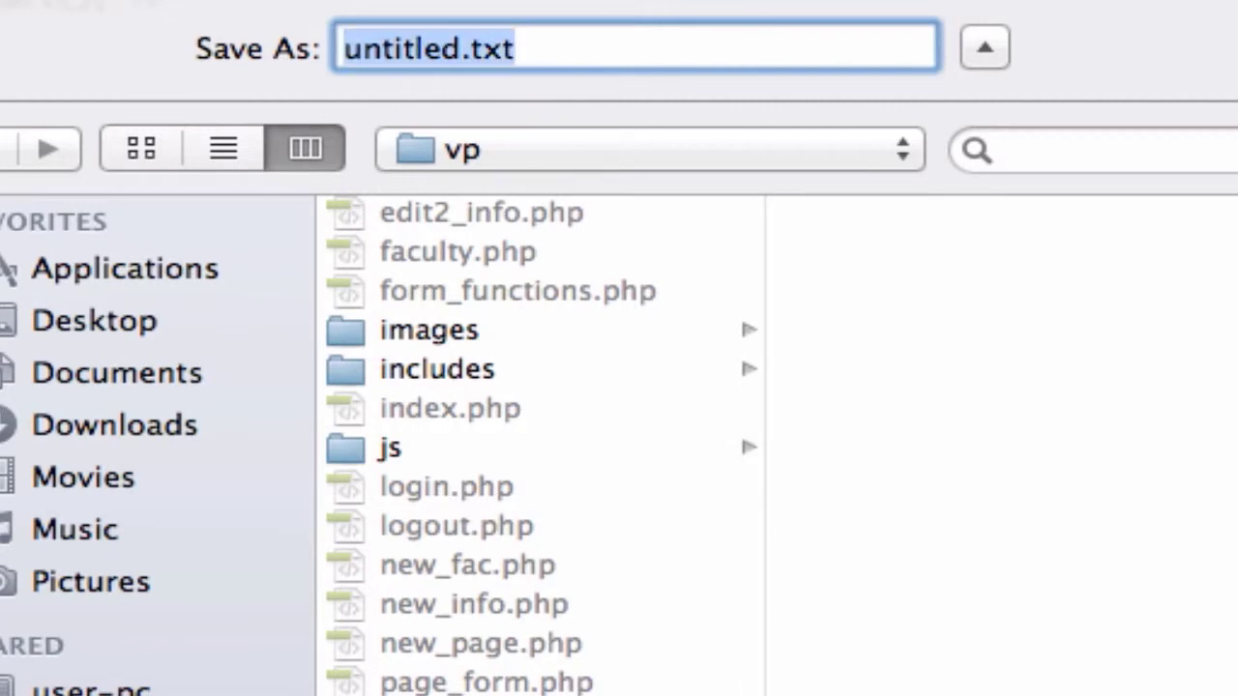
pyautogui.moveTo(462, 338)
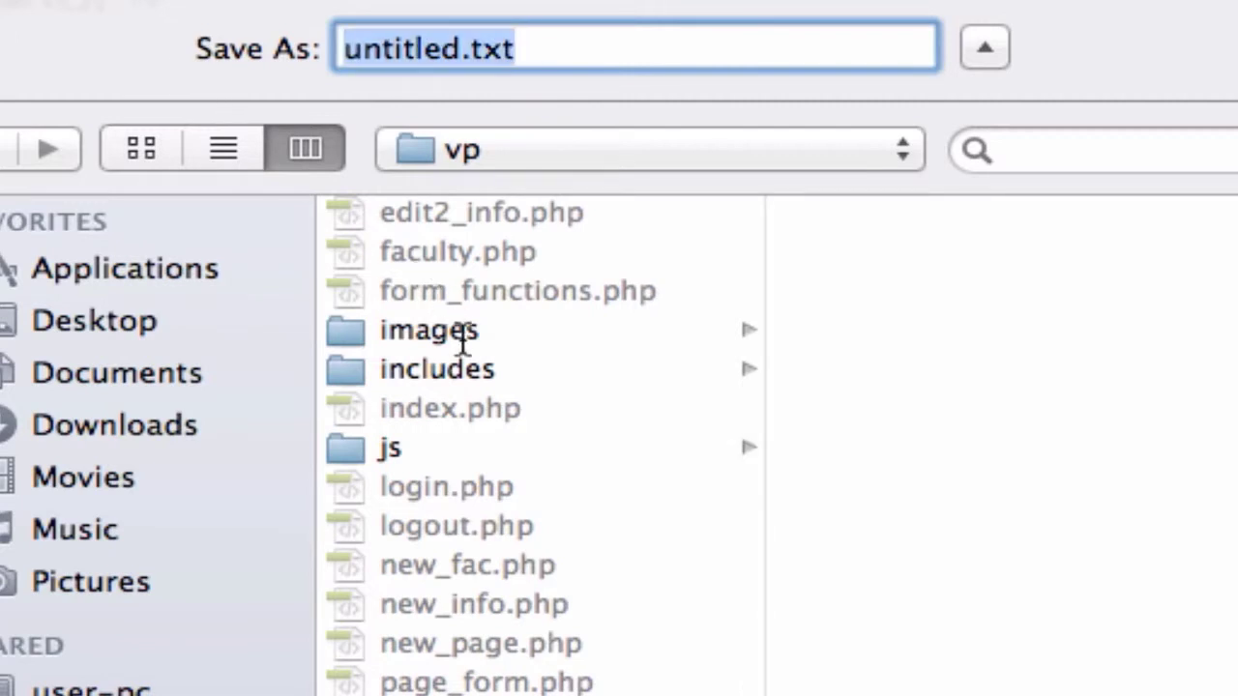
pyautogui.click(436, 368)
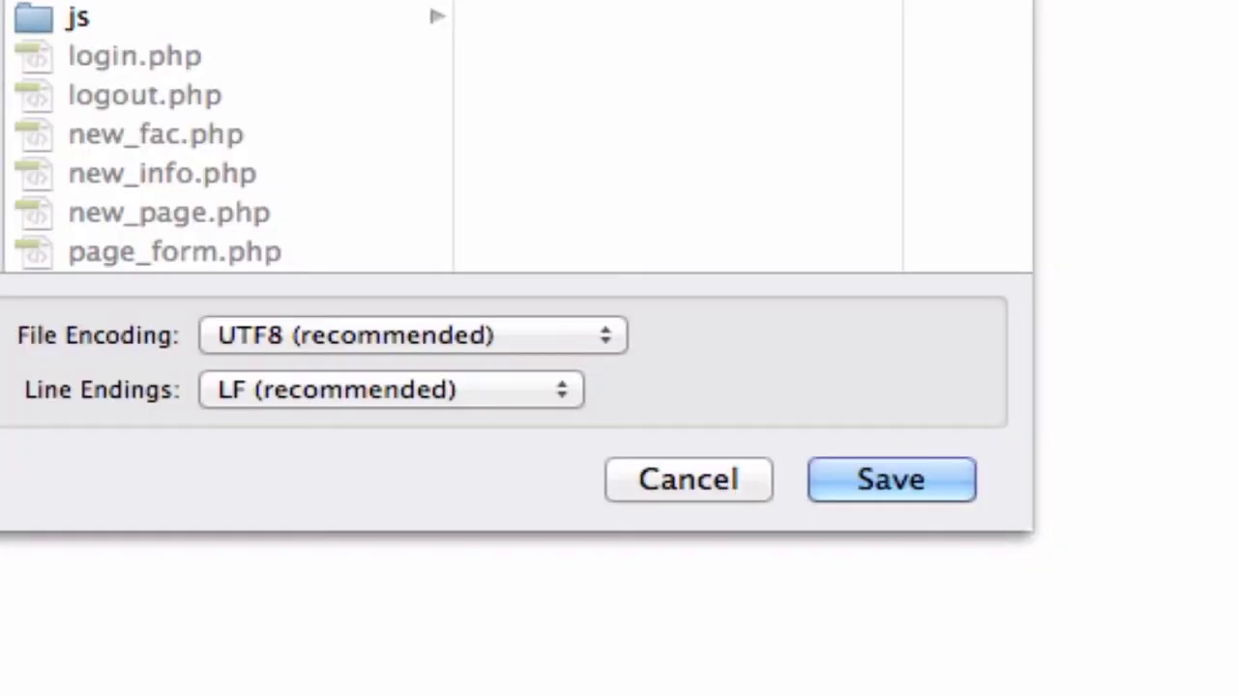
pyautogui.click(890, 480)
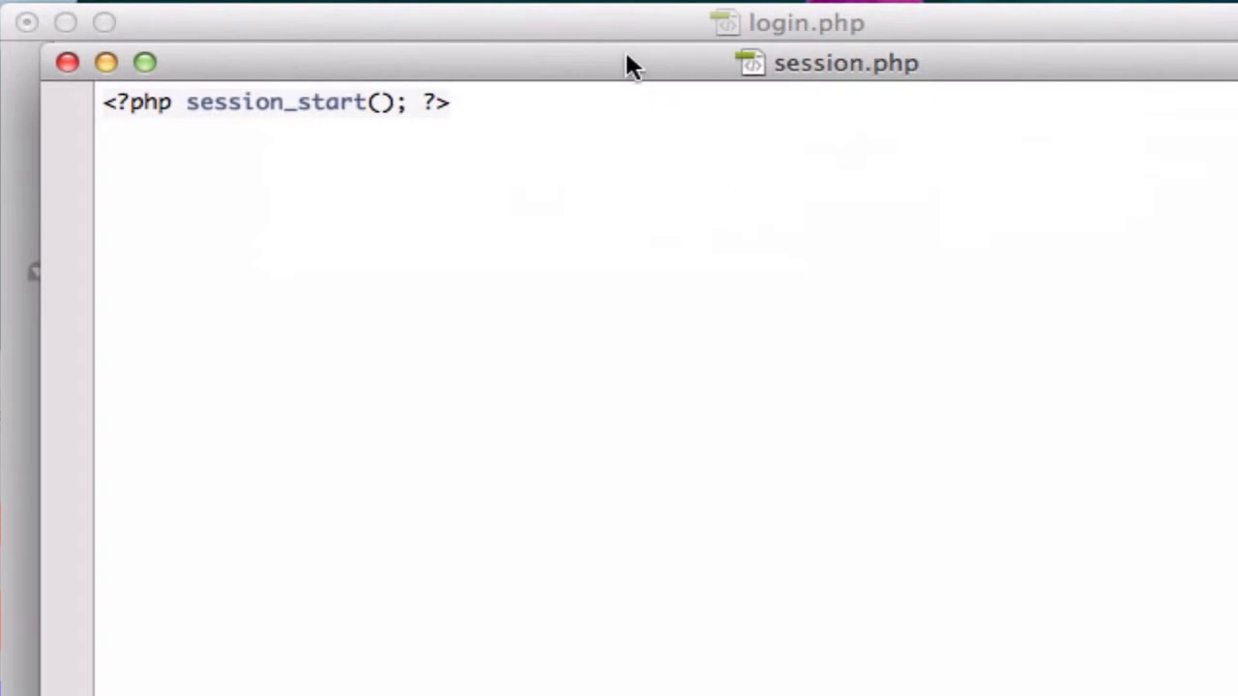
# Step: Replace login.php's session_start line with <?php require_once("includes/session.php"); ?>
pyautogui.click(804, 22)
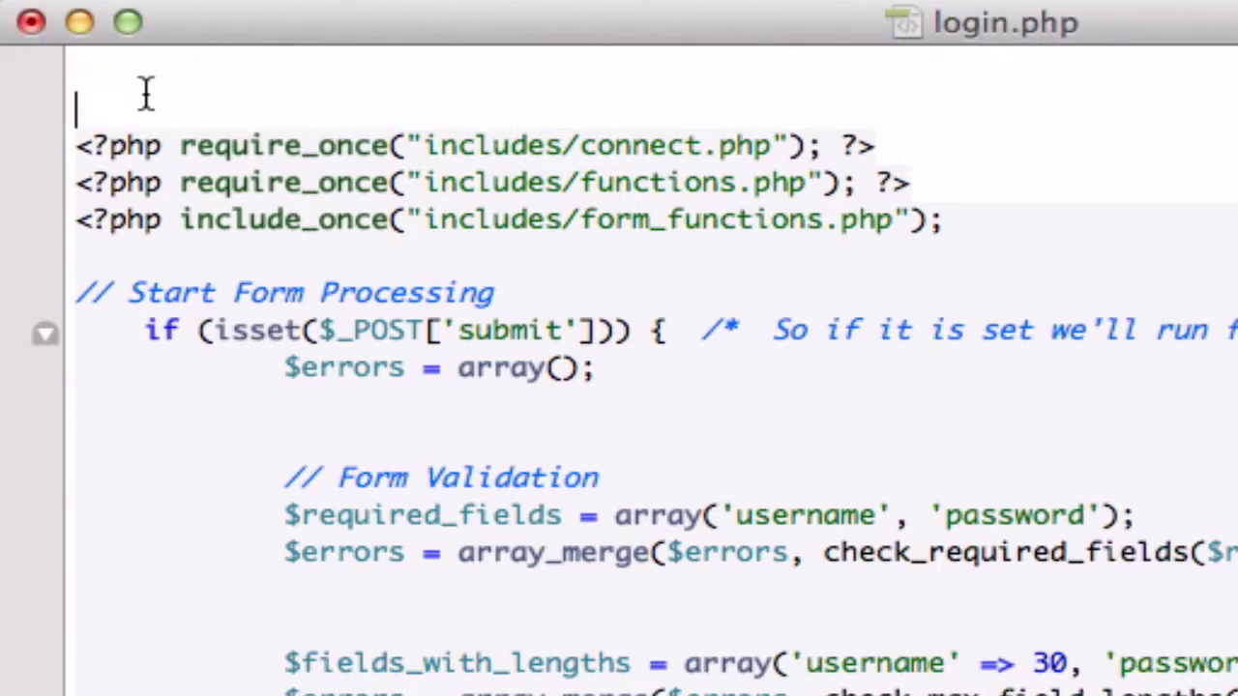
pyautogui.write('<??>')
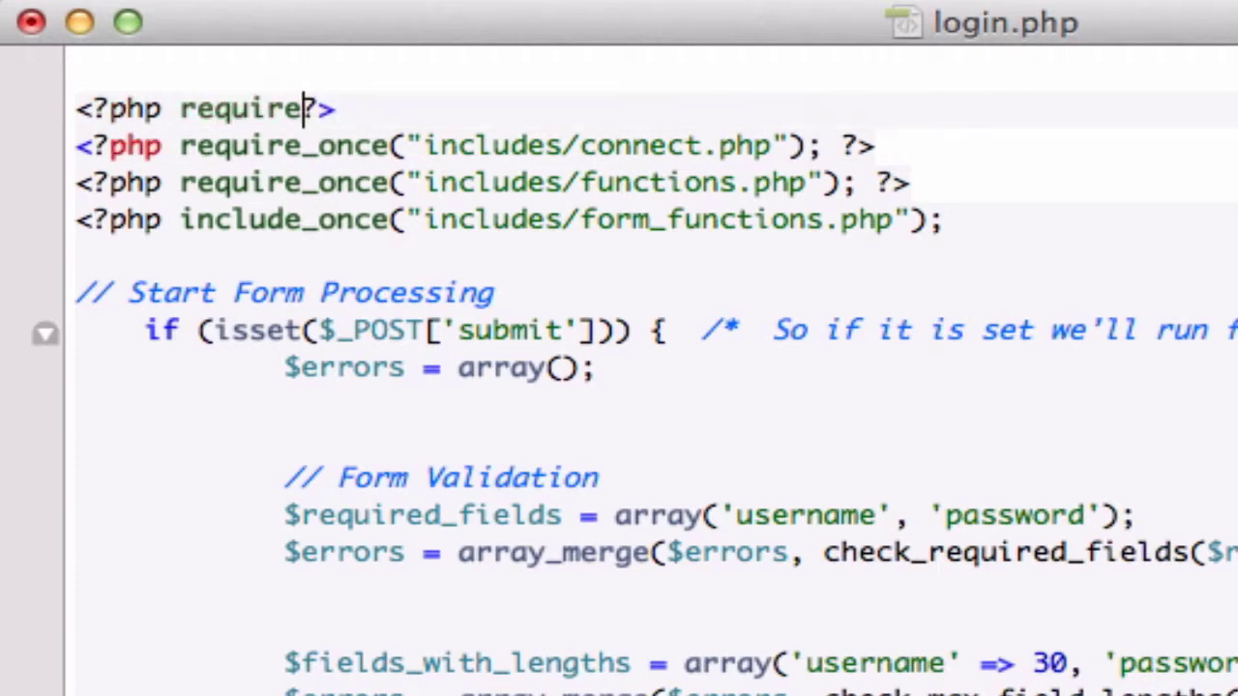
pyautogui.write('_once')
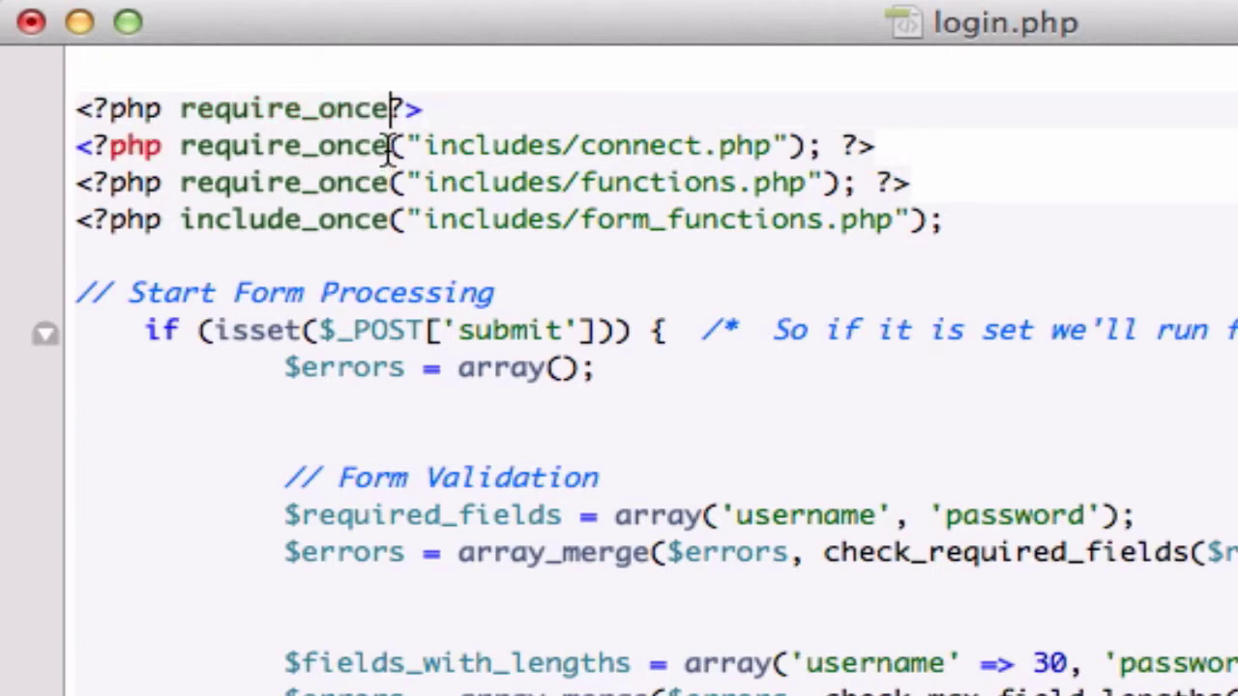
pyautogui.moveTo(389, 145); pyautogui.dragTo(875, 145)
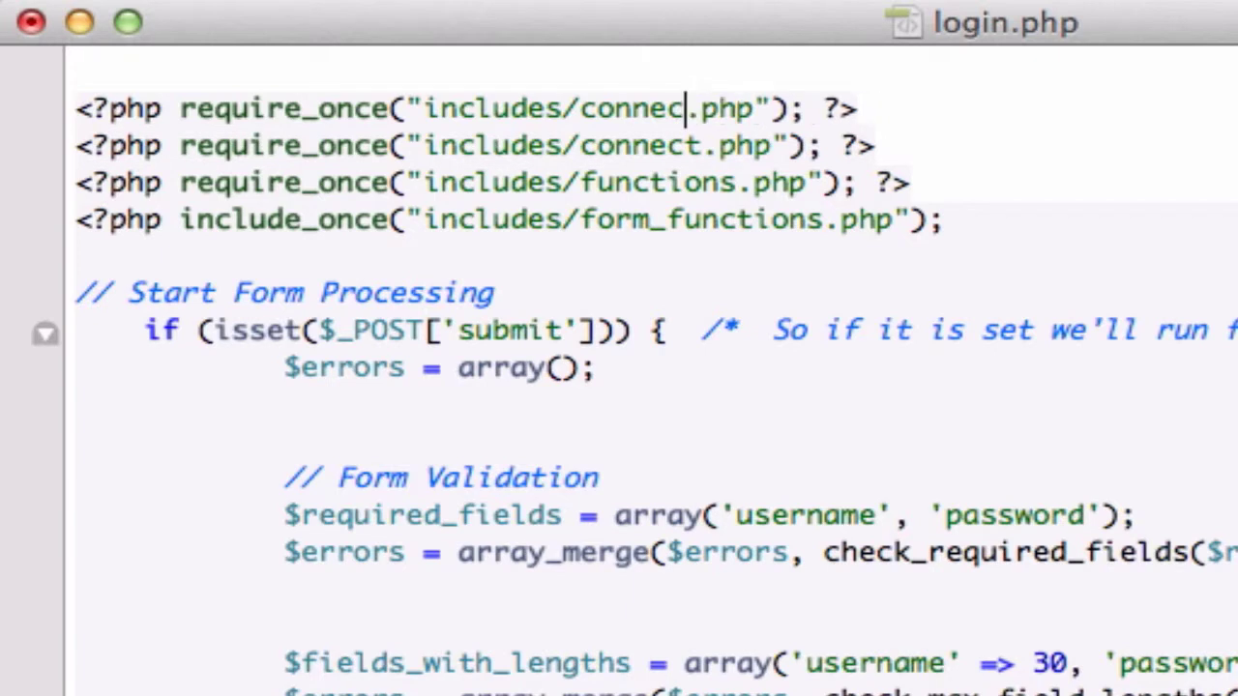
pyautogui.write('session')
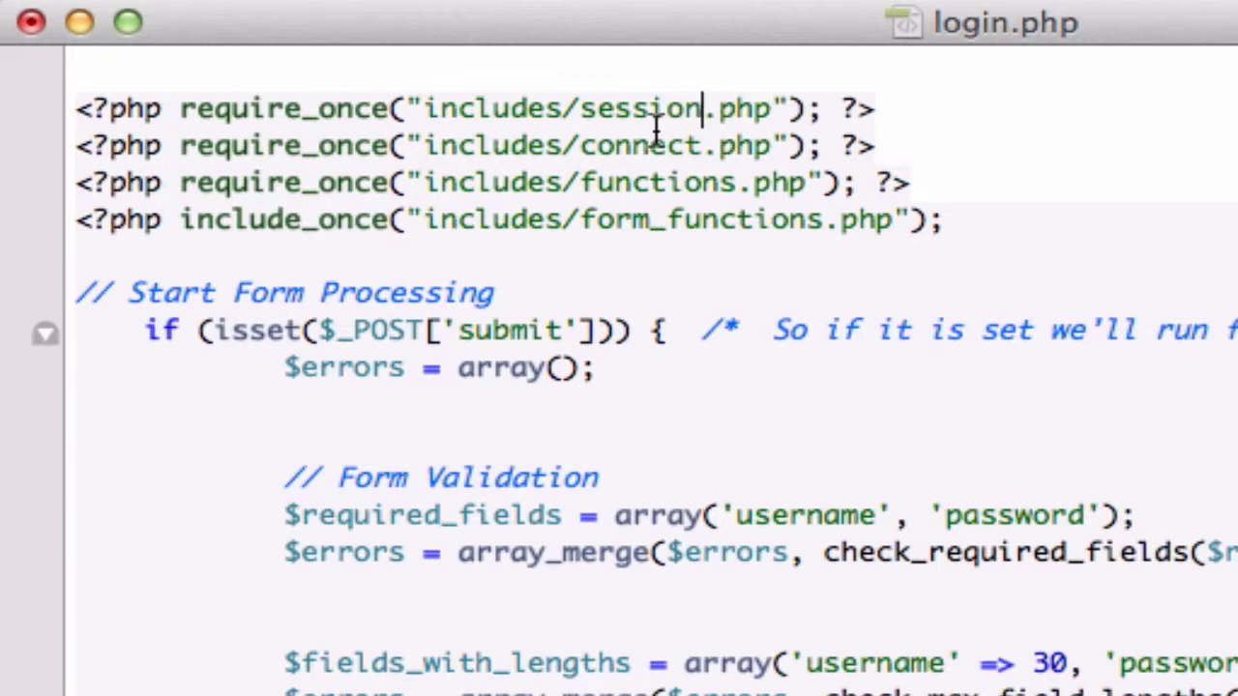
pyautogui.click(880, 109)
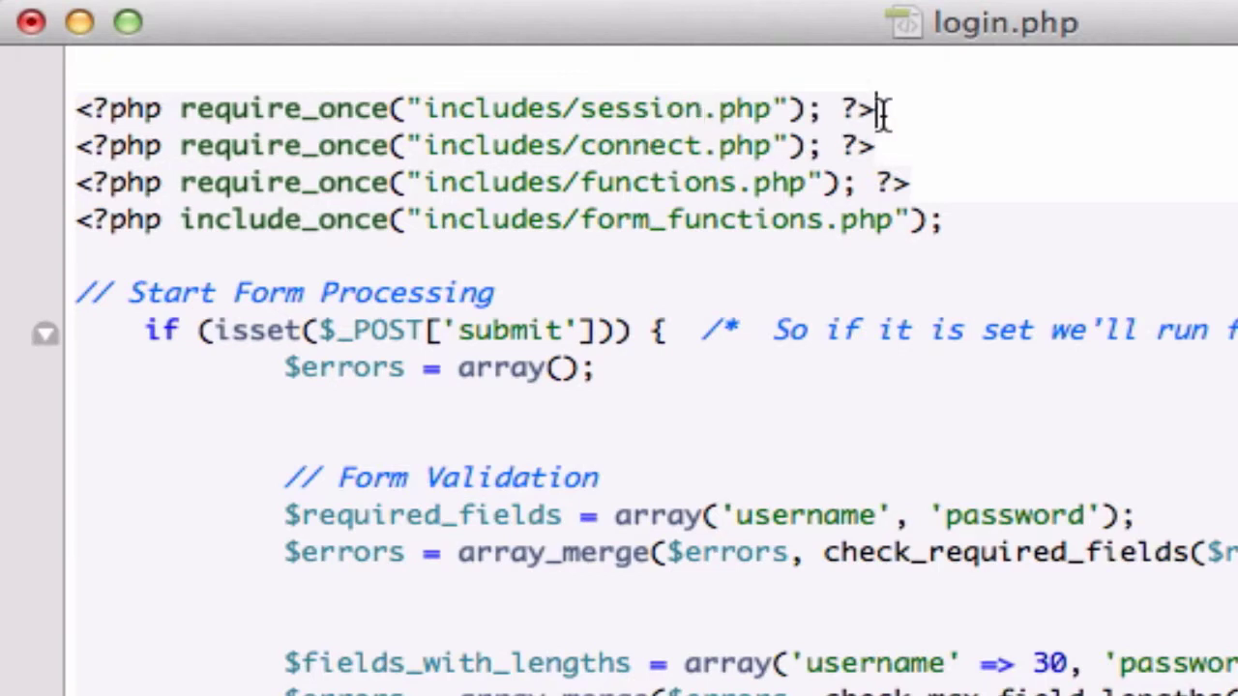